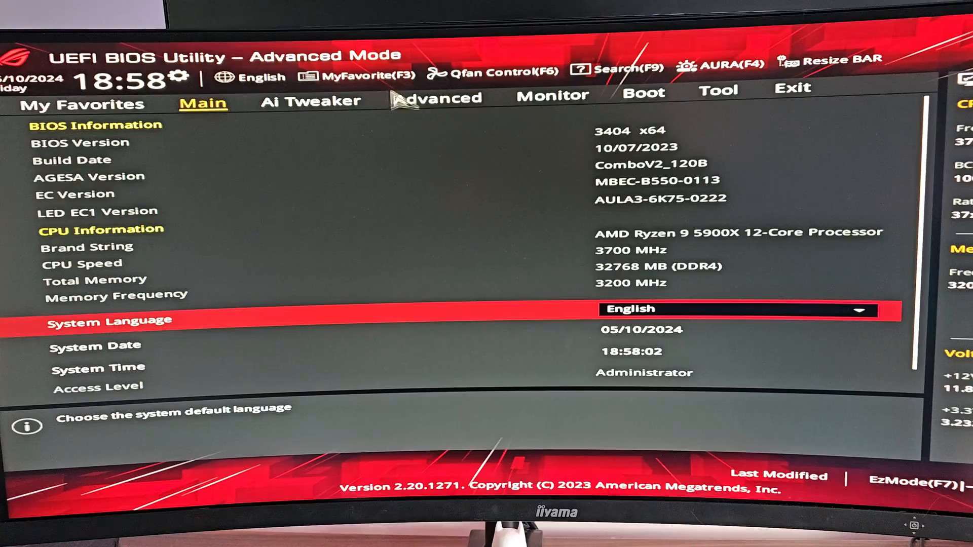
- Navigate to Advanced > Onboard Devices Configuration and bring the LED lighting settings into view
left_click(442, 100)
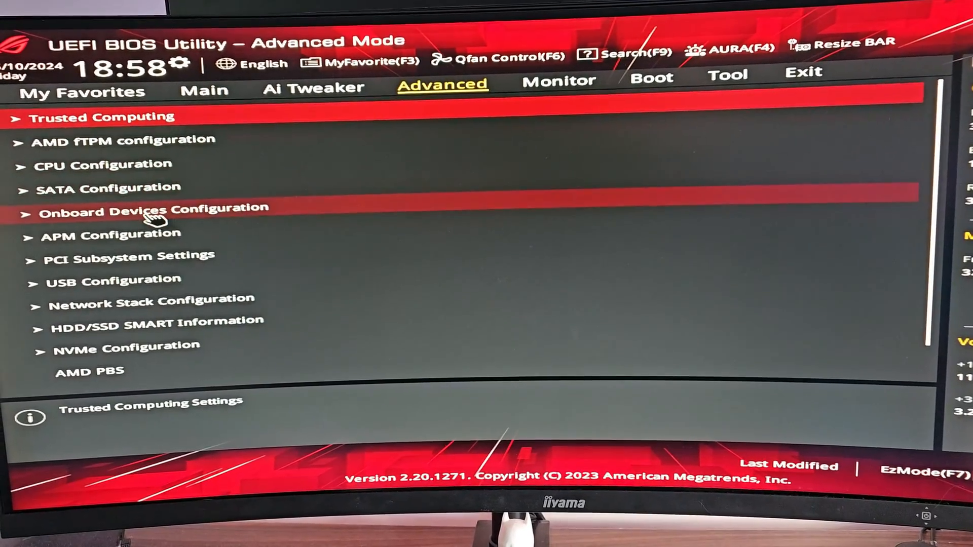
left_click(154, 207)
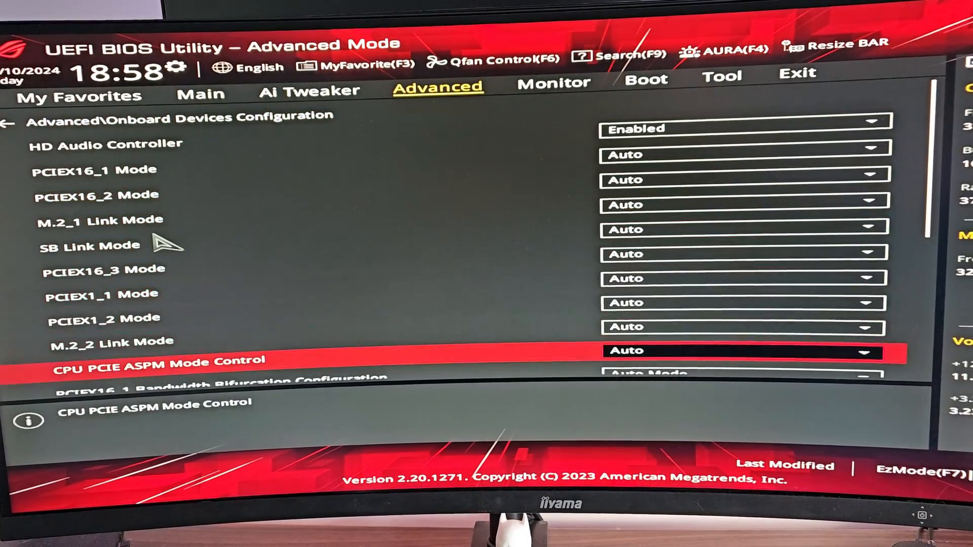
scroll("down", 3)
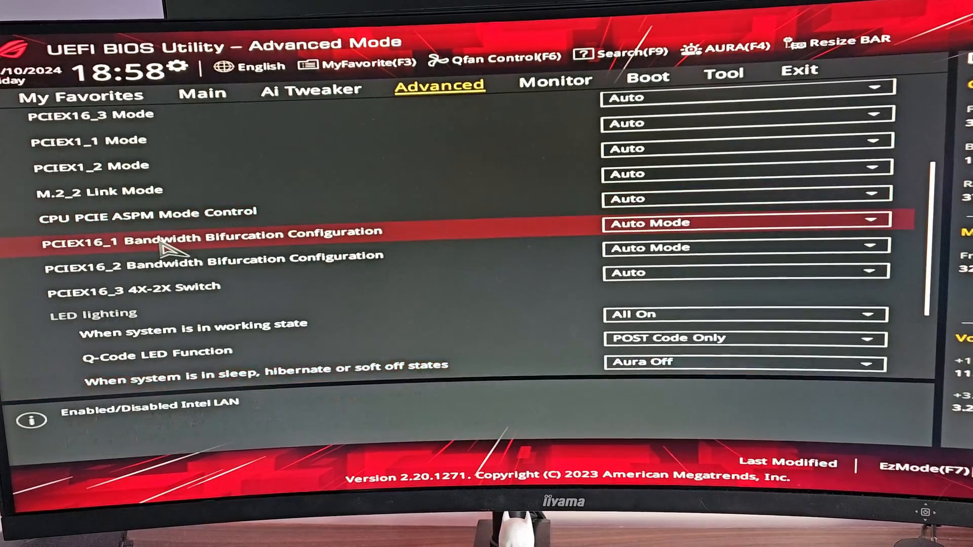
scroll("down", 3)
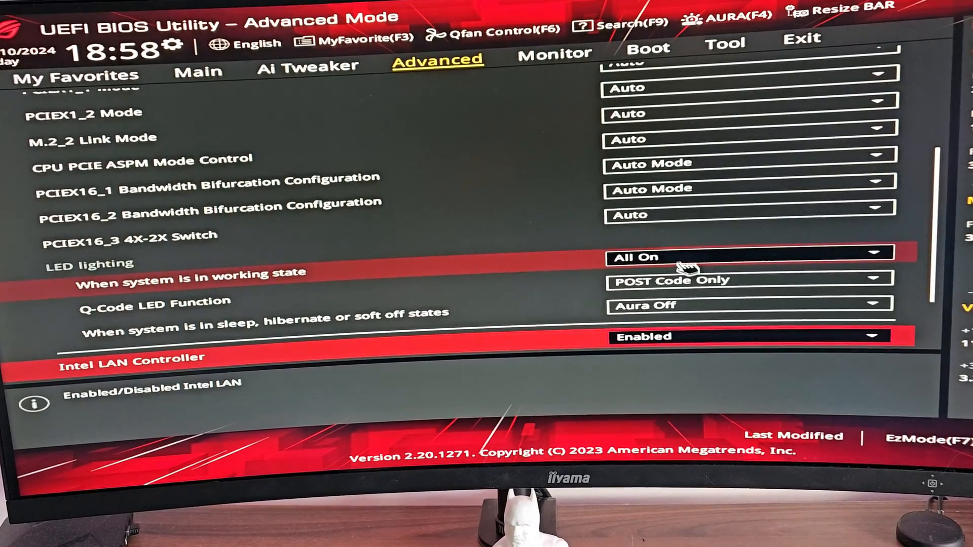
- Change 'When system is in working state' LED lighting from All On to Aura Off
left_click(745, 256)
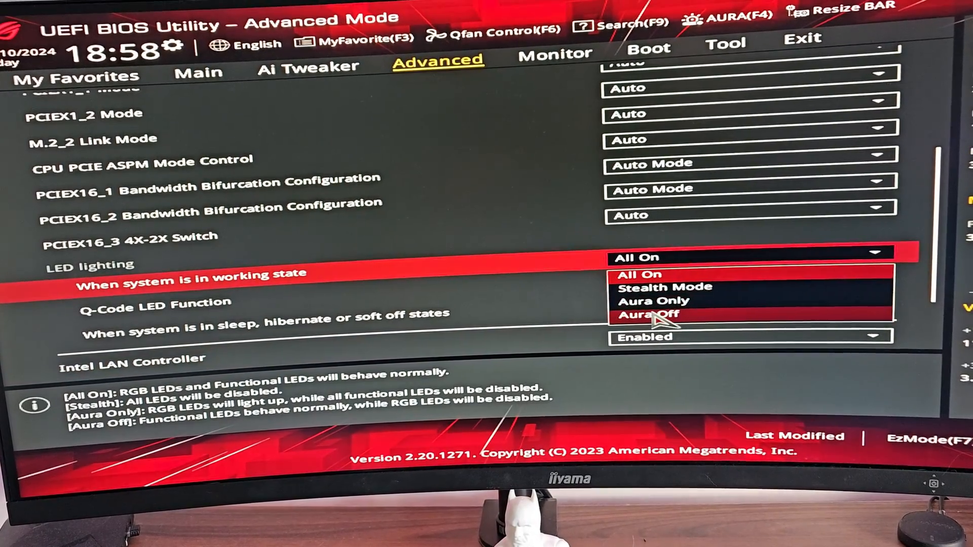
left_click(649, 314)
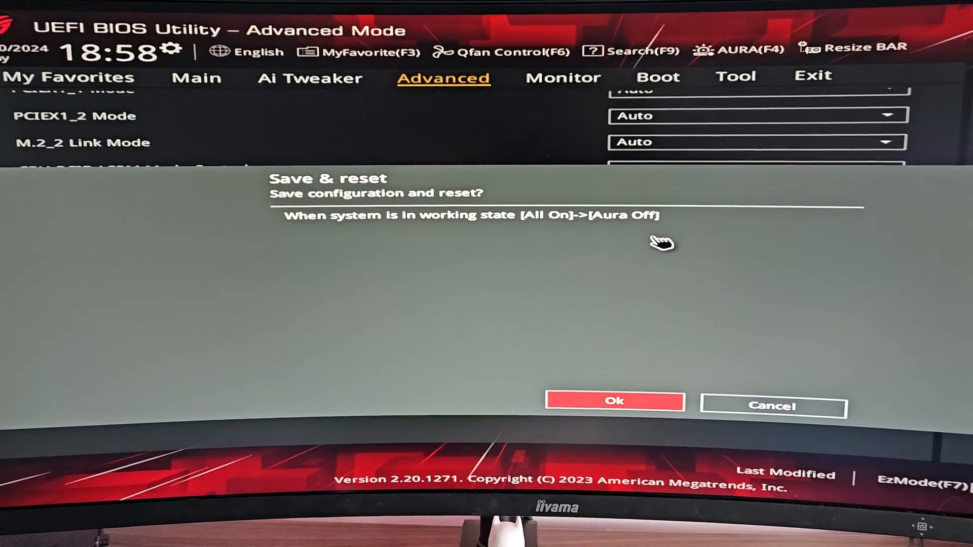
left_click(614, 401)
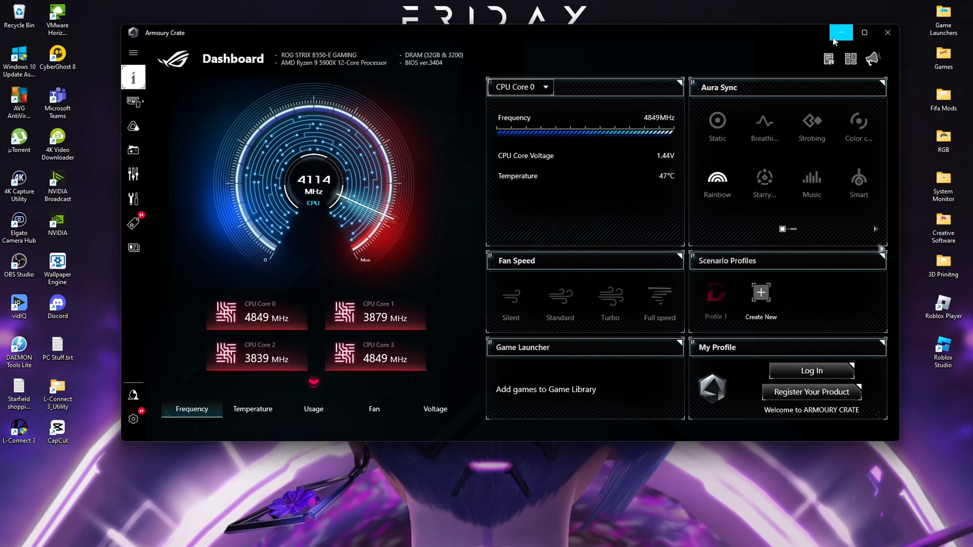
- Maximize Armoury Crate and show the Aura Sync page listing the B550-E board and LED strip
left_click(865, 33)
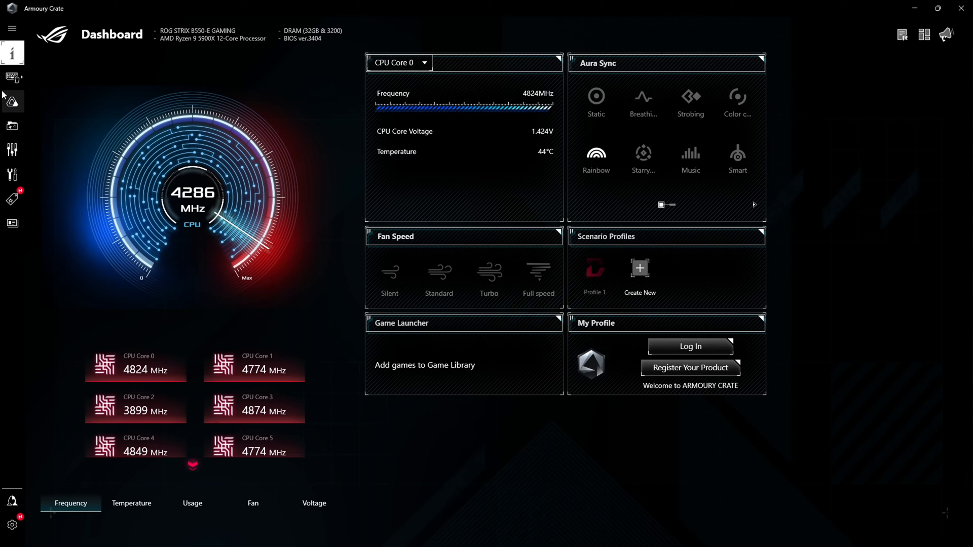
left_click(12, 102)
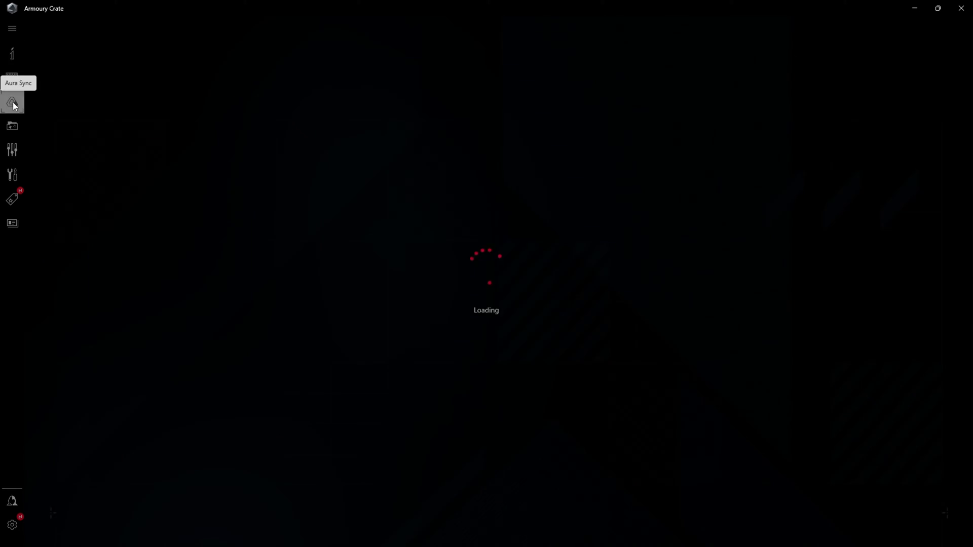
left_click(12, 102)
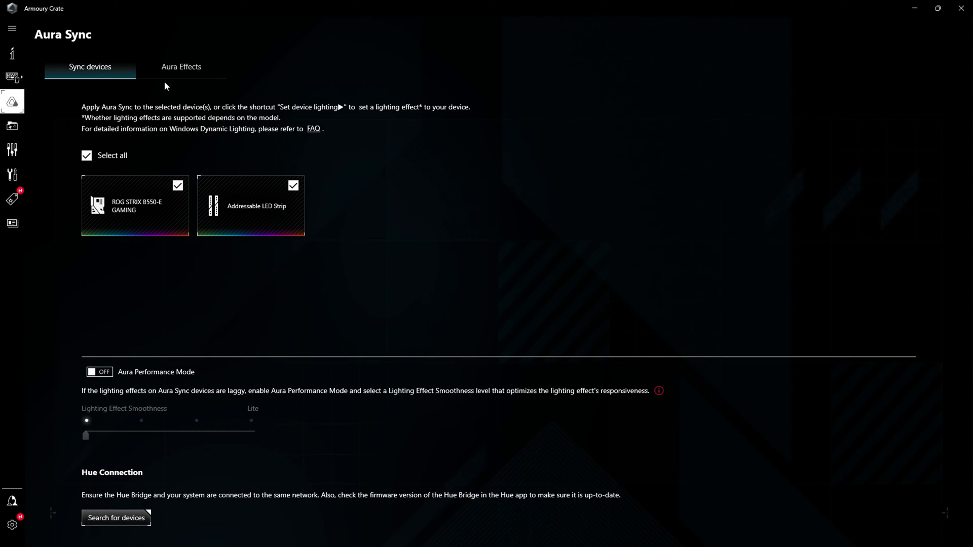
- In Aura Effects, set lighting to Dark (Off), then to Static in a single purple colour
left_click(181, 67)
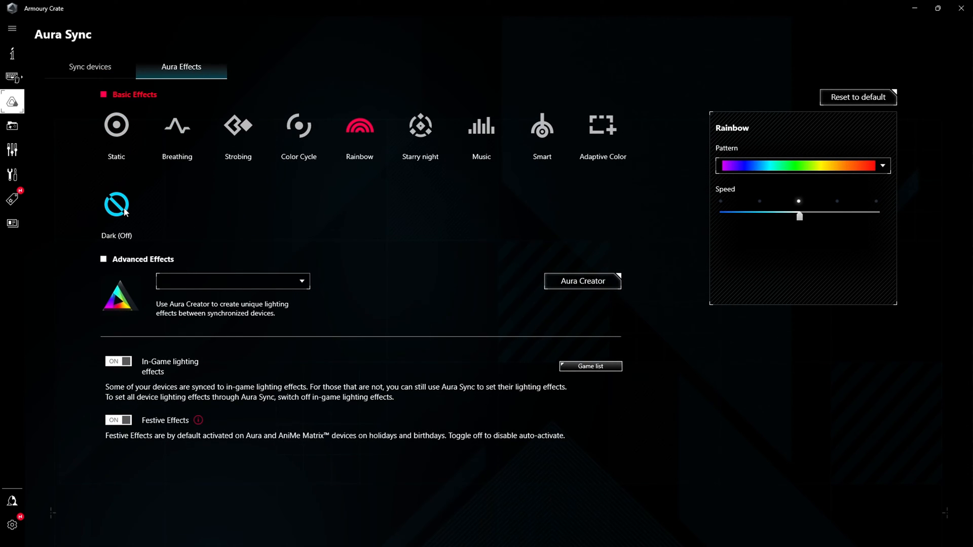
left_click(116, 204)
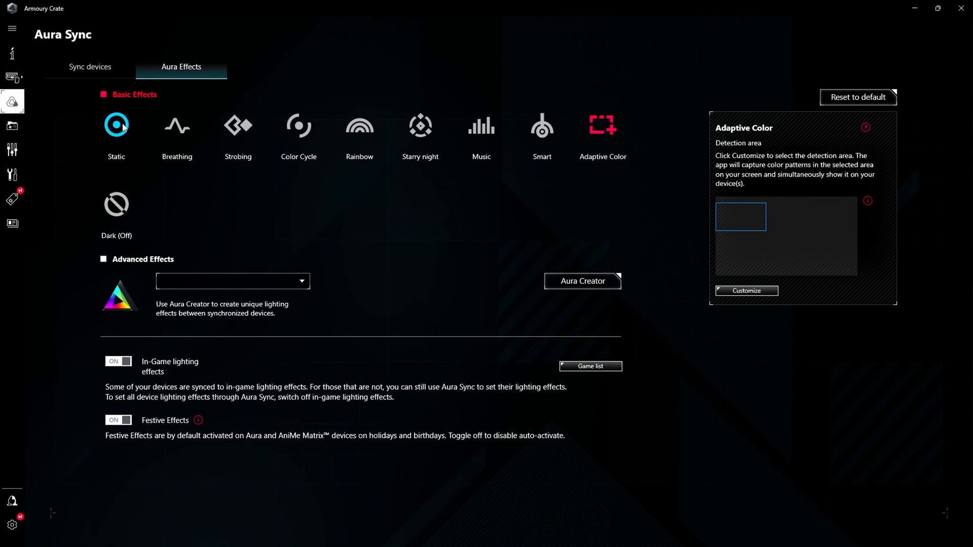
left_click(116, 126)
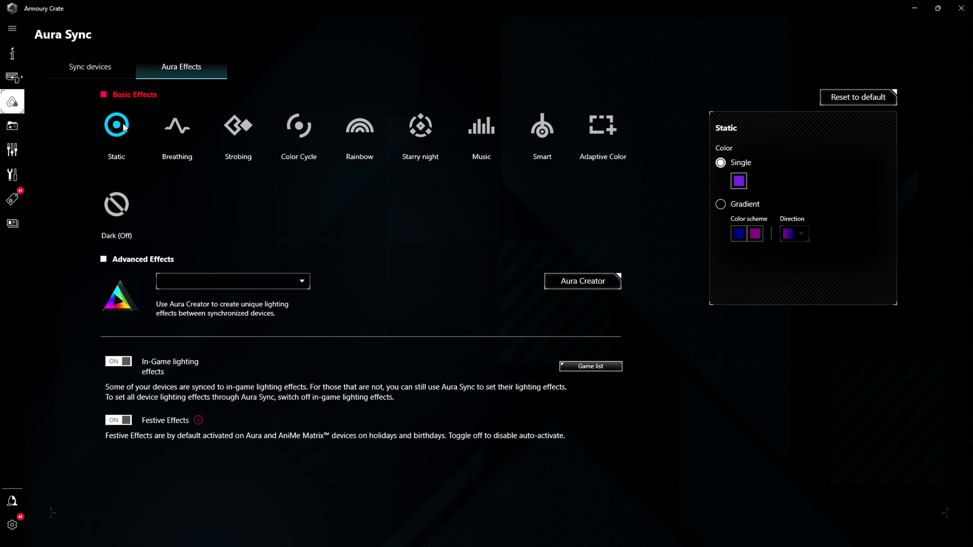